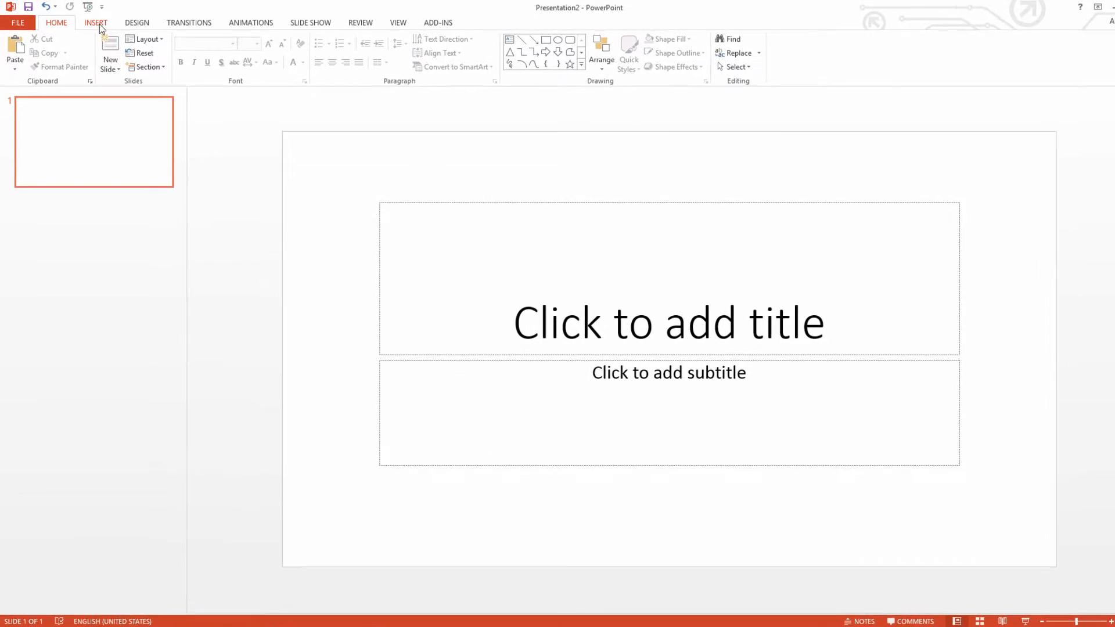
# Open the Audio dropdown on the Insert tab to see audio options.
pyautogui.click(100, 22)
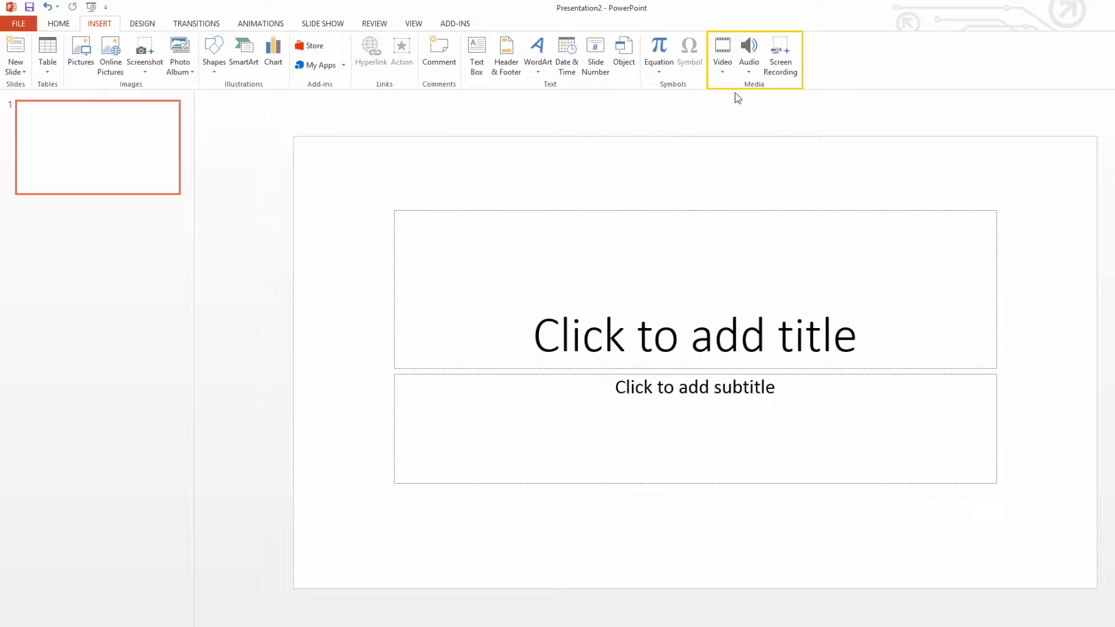
pyautogui.moveTo(760, 108)
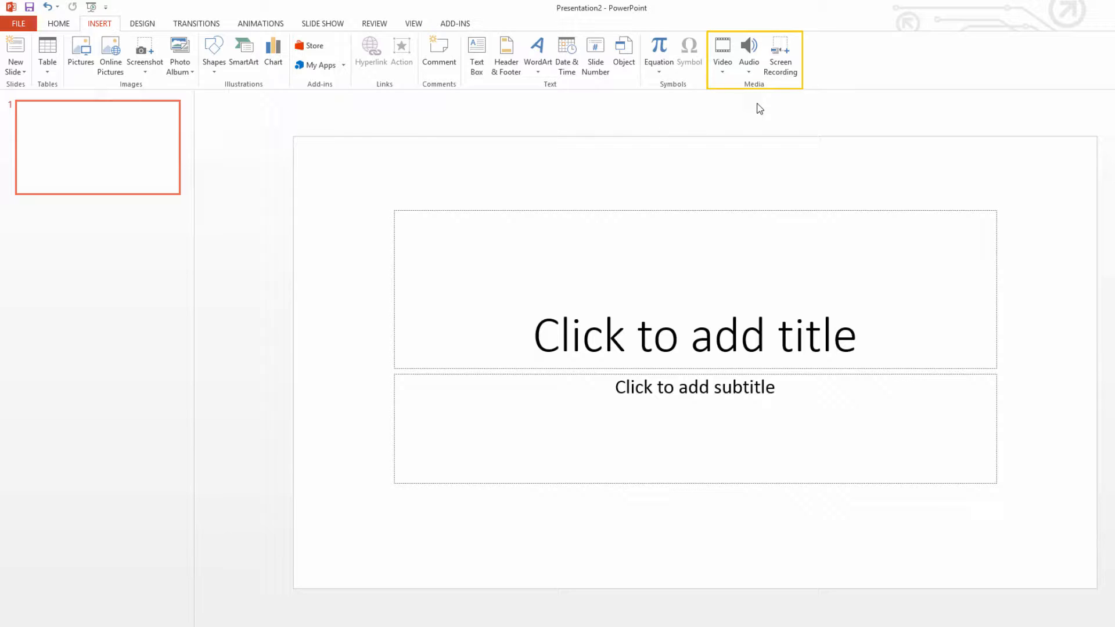
pyautogui.moveTo(748, 54)
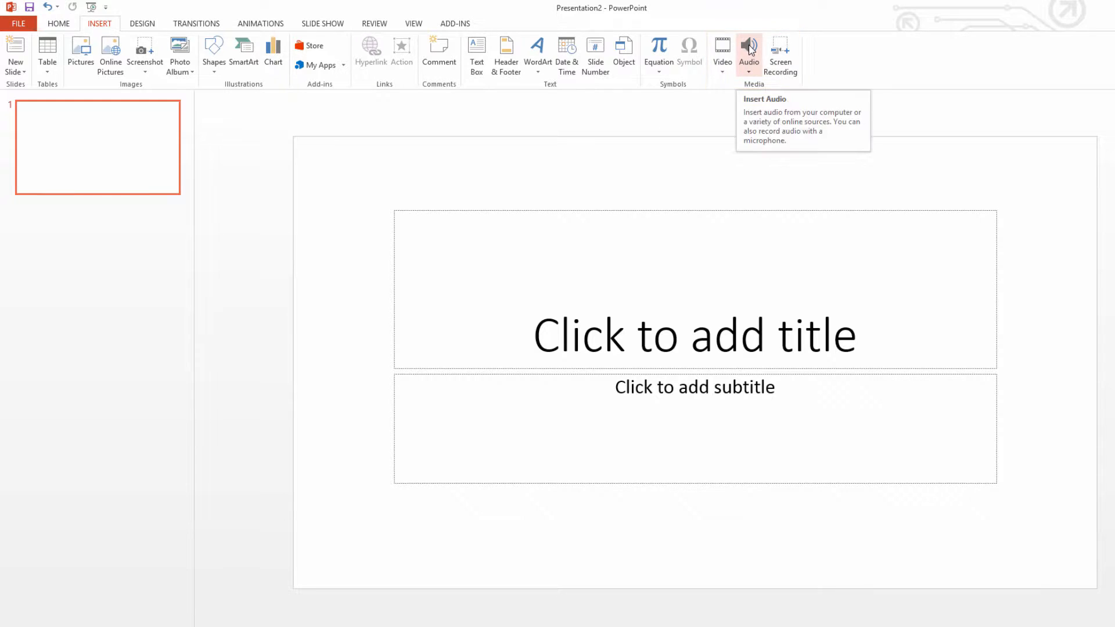
pyautogui.click(748, 53)
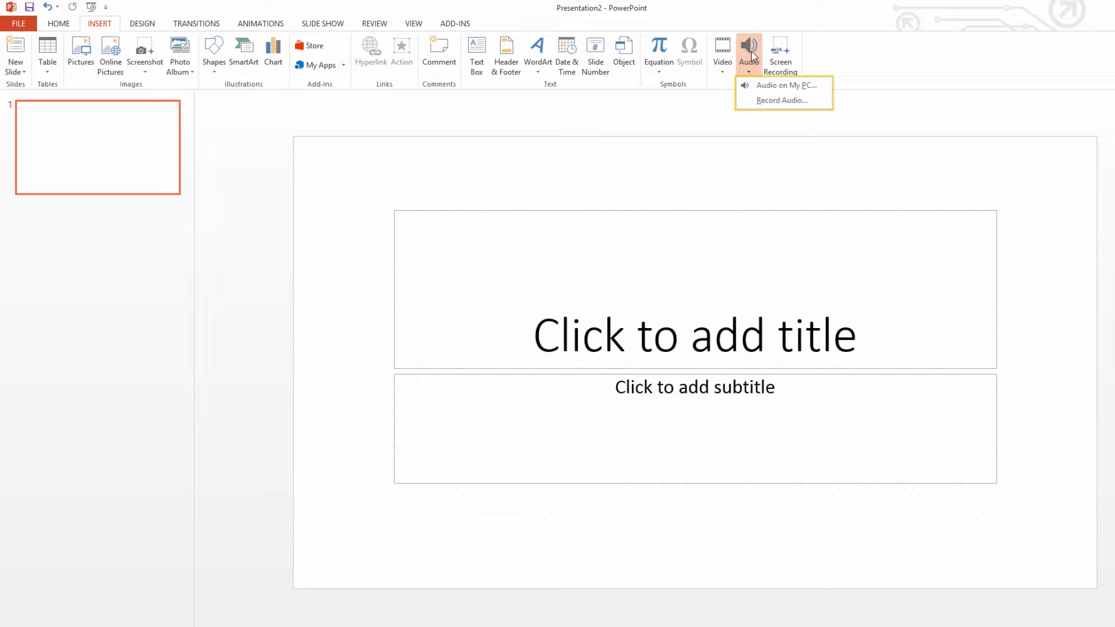
# Insert 'April 30- Night.wav' from Downloads via Audio on My PC.
pyautogui.click(786, 84)
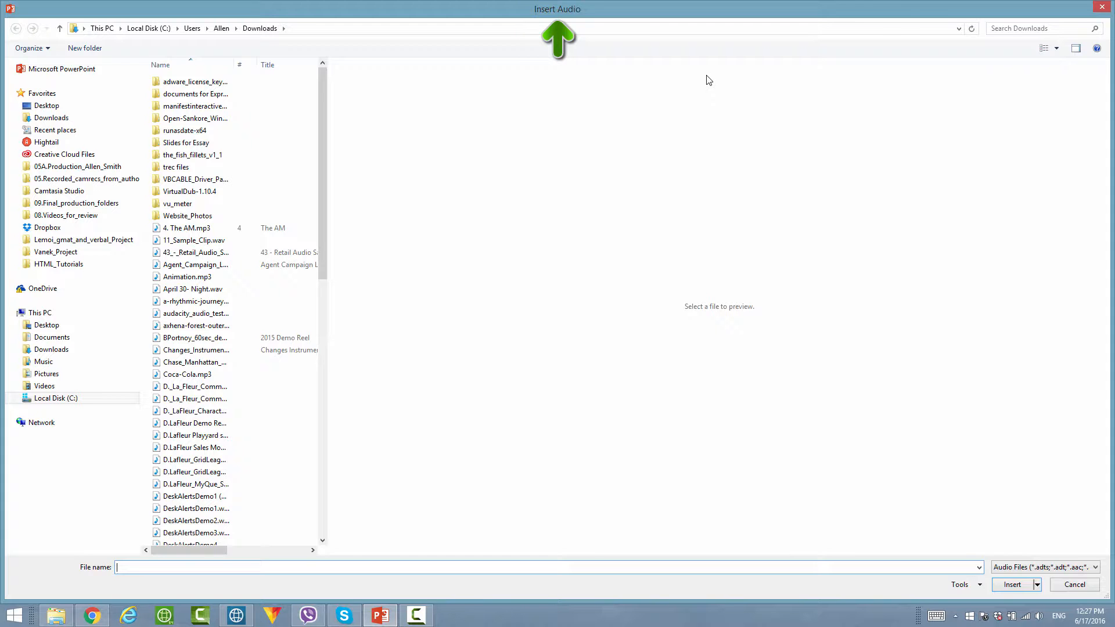
pyautogui.click(192, 288)
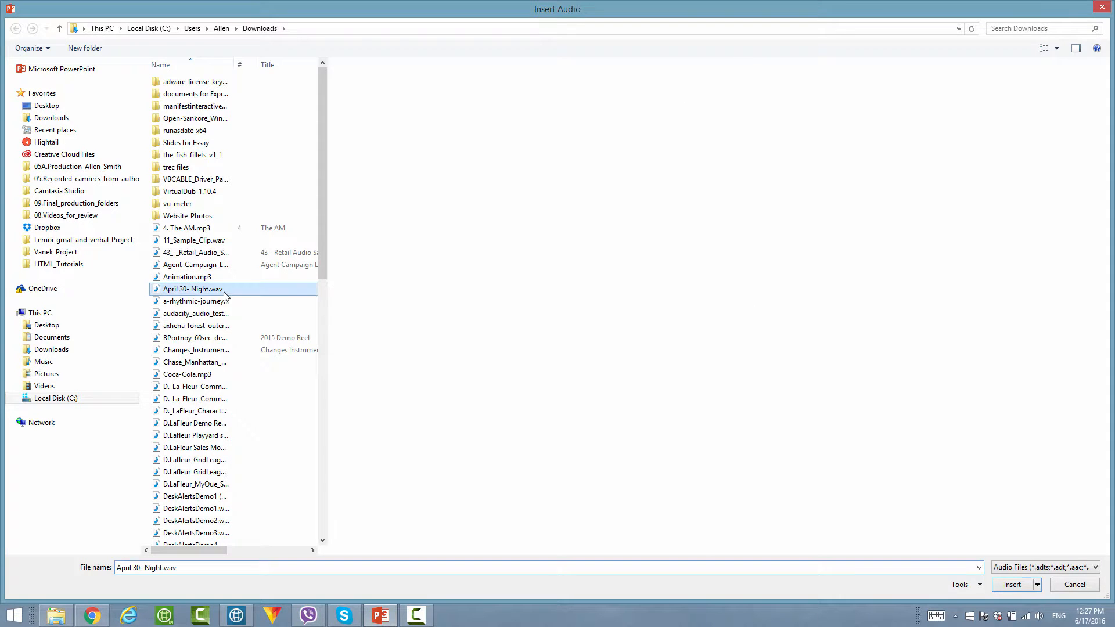
pyautogui.click(1013, 584)
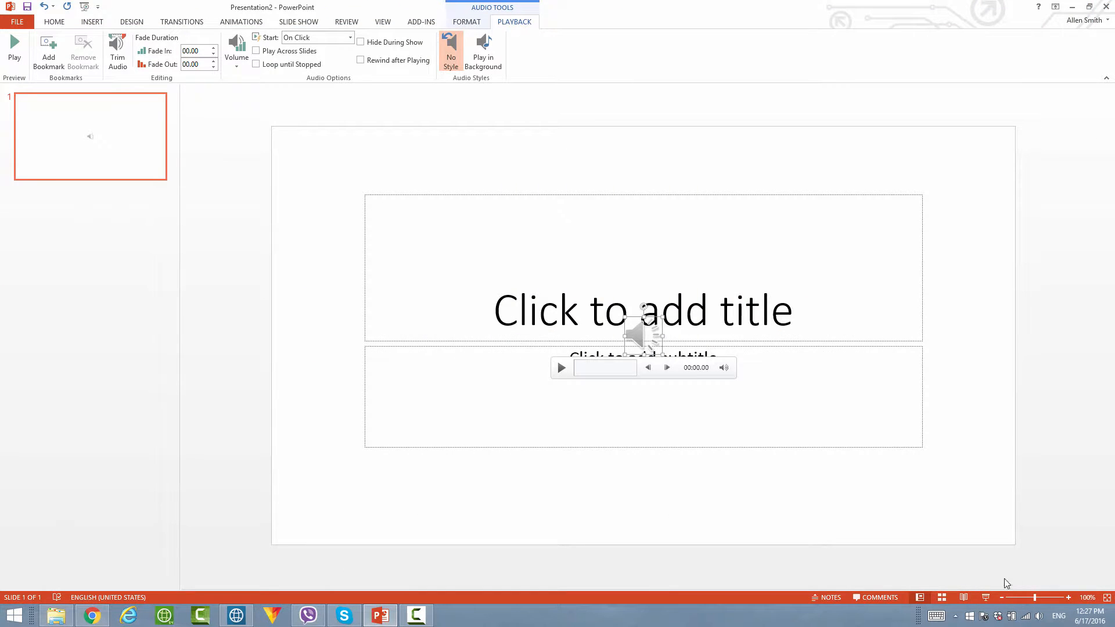
pyautogui.moveTo(918, 488)
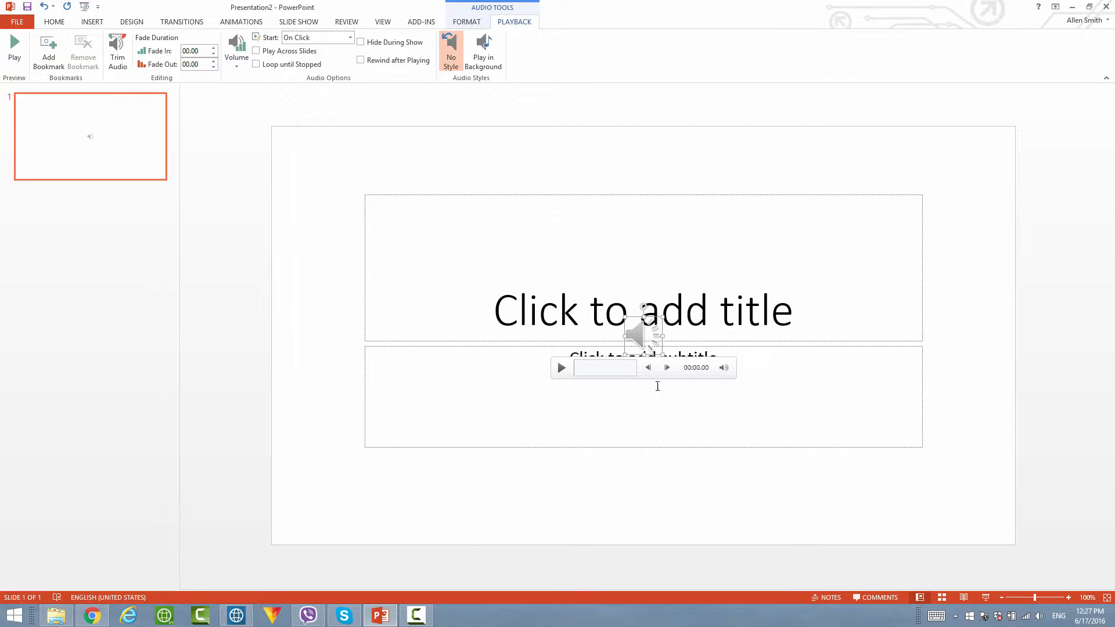
pyautogui.moveTo(643, 338)
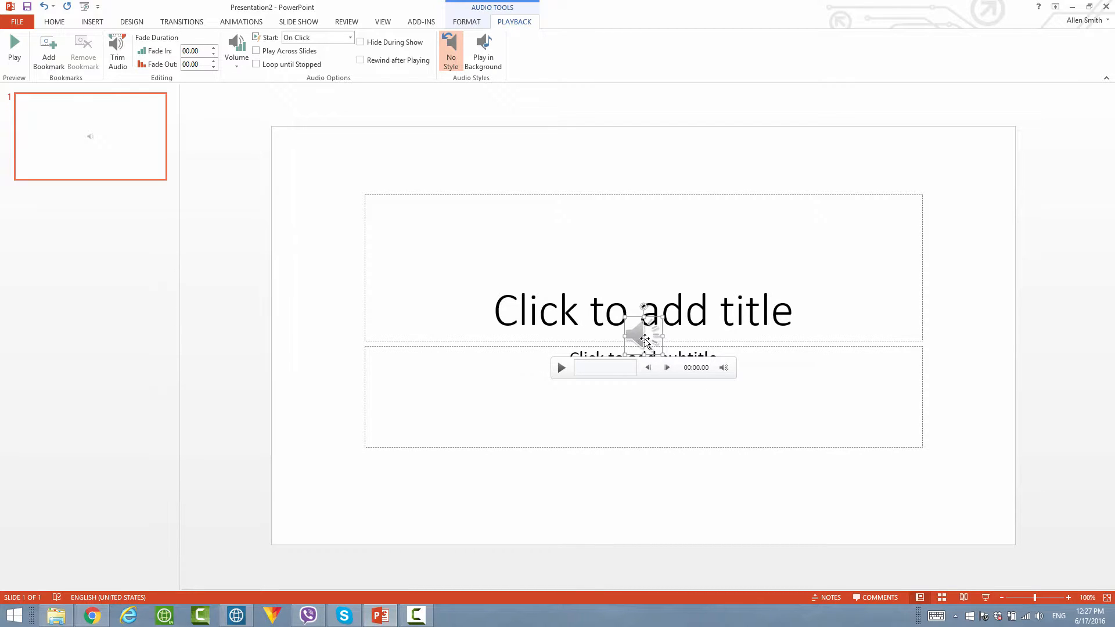
# Drag the speaker icon below the subtitle box at lower left and select it.
pyautogui.moveTo(642, 335); pyautogui.dragTo(409, 434)
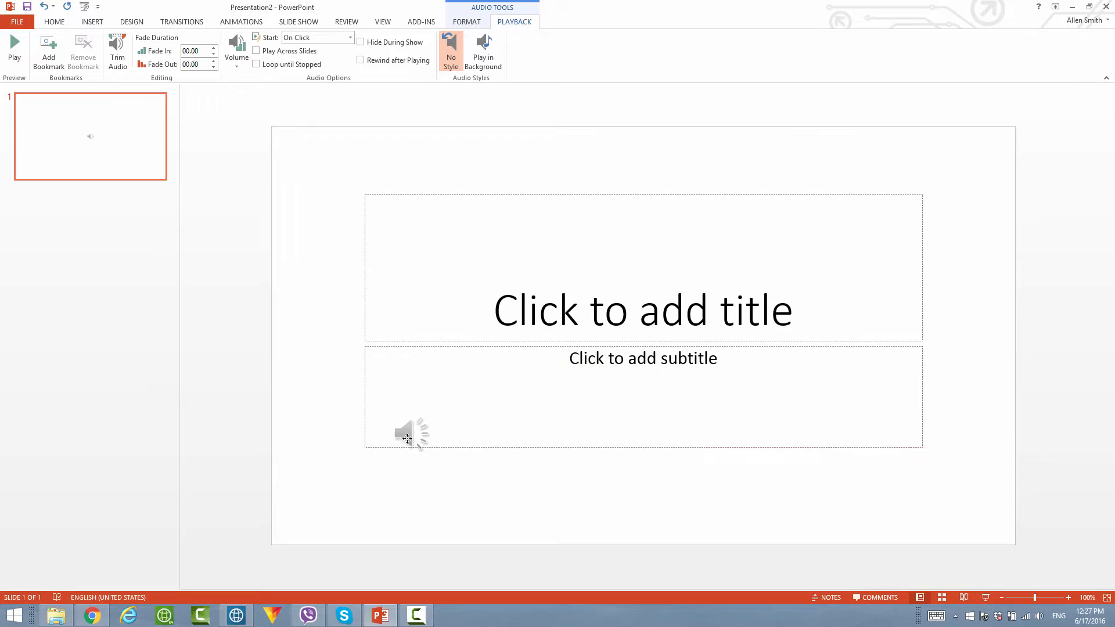
pyautogui.moveTo(412, 434); pyautogui.dragTo(399, 494)
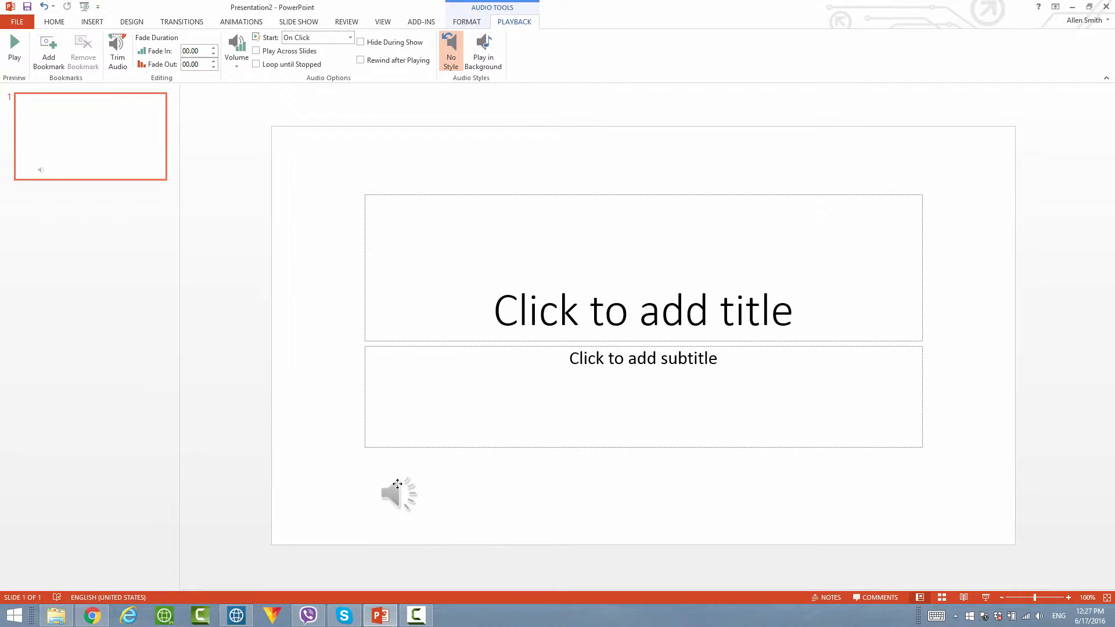
pyautogui.click(399, 490)
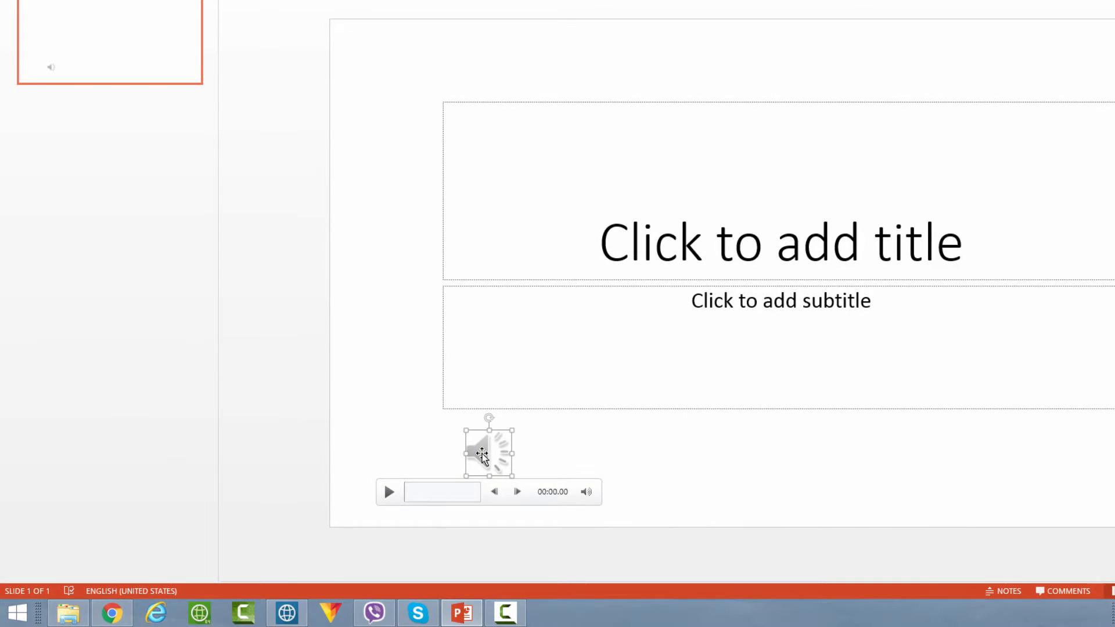
pyautogui.moveTo(387, 492)
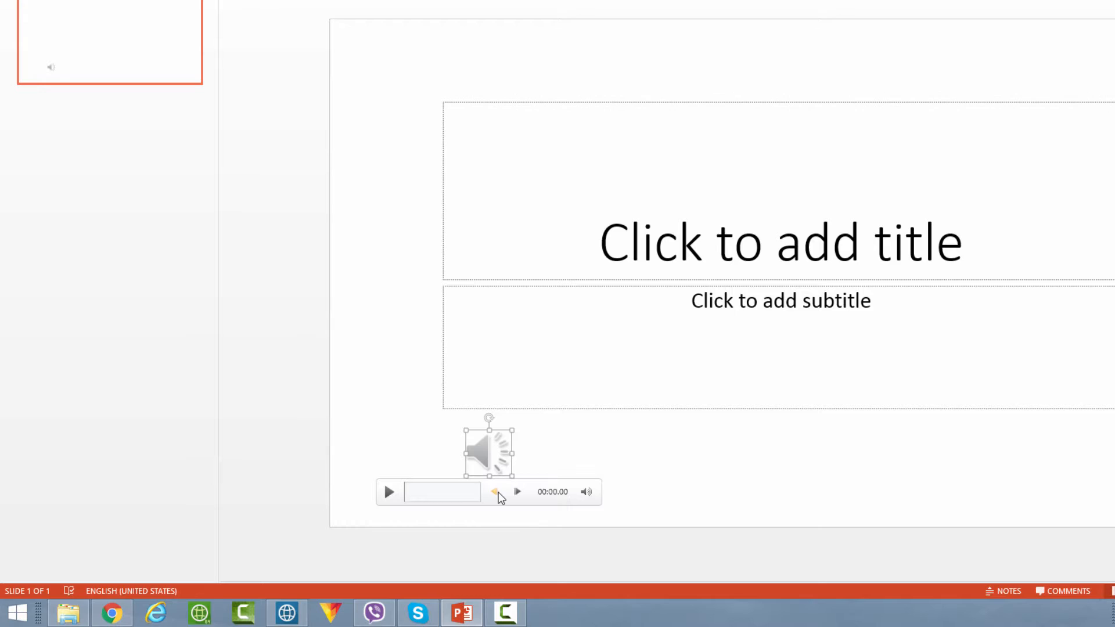
pyautogui.moveTo(517, 494)
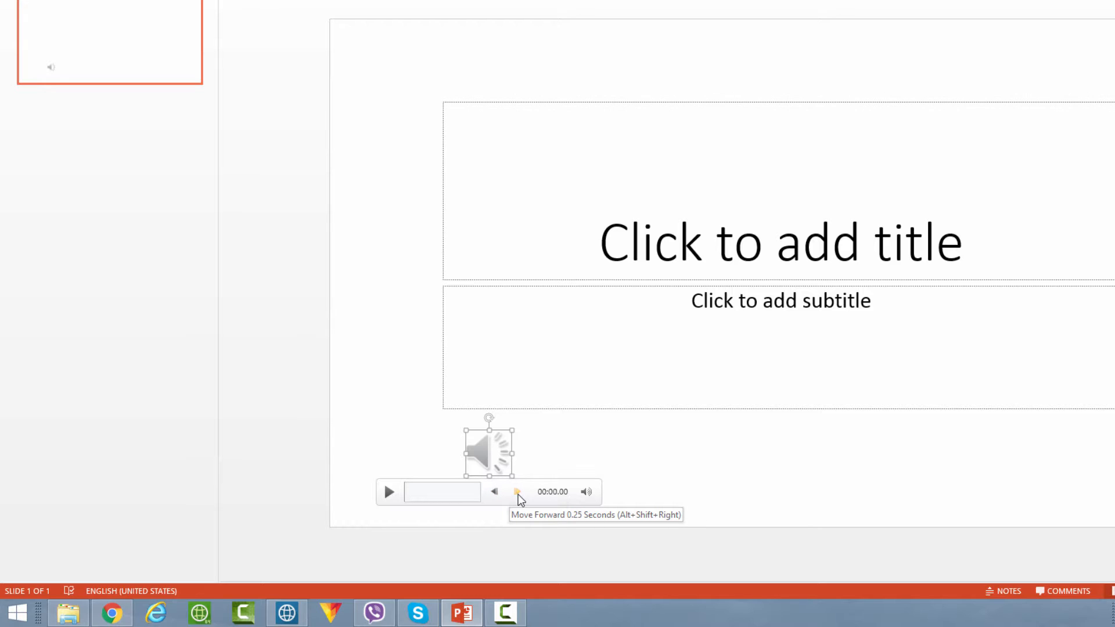
pyautogui.moveTo(495, 493)
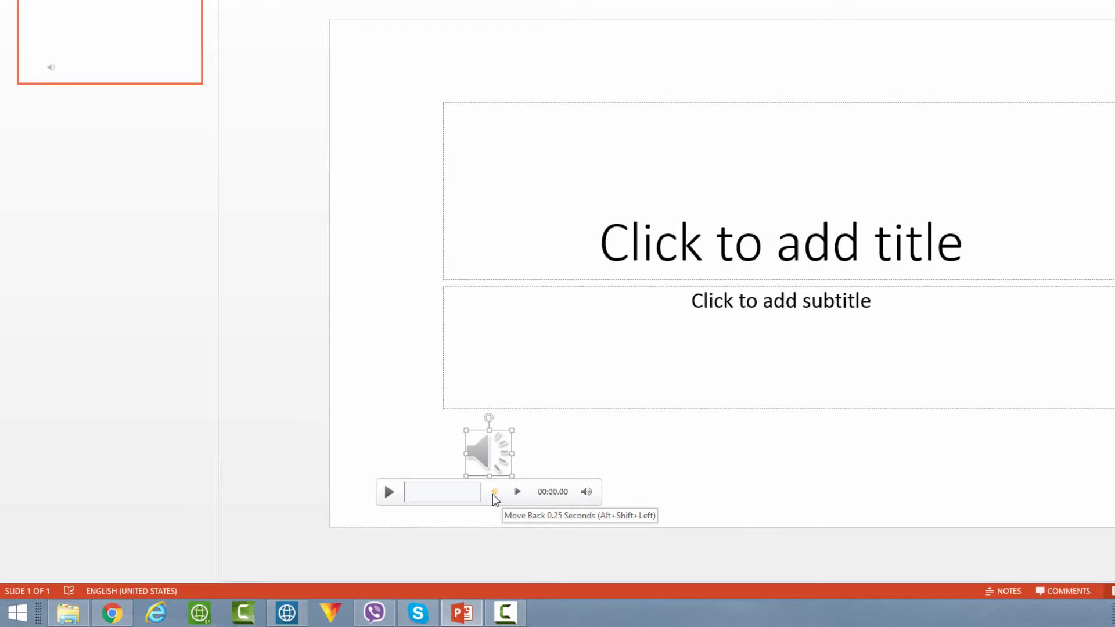
pyautogui.moveTo(517, 494)
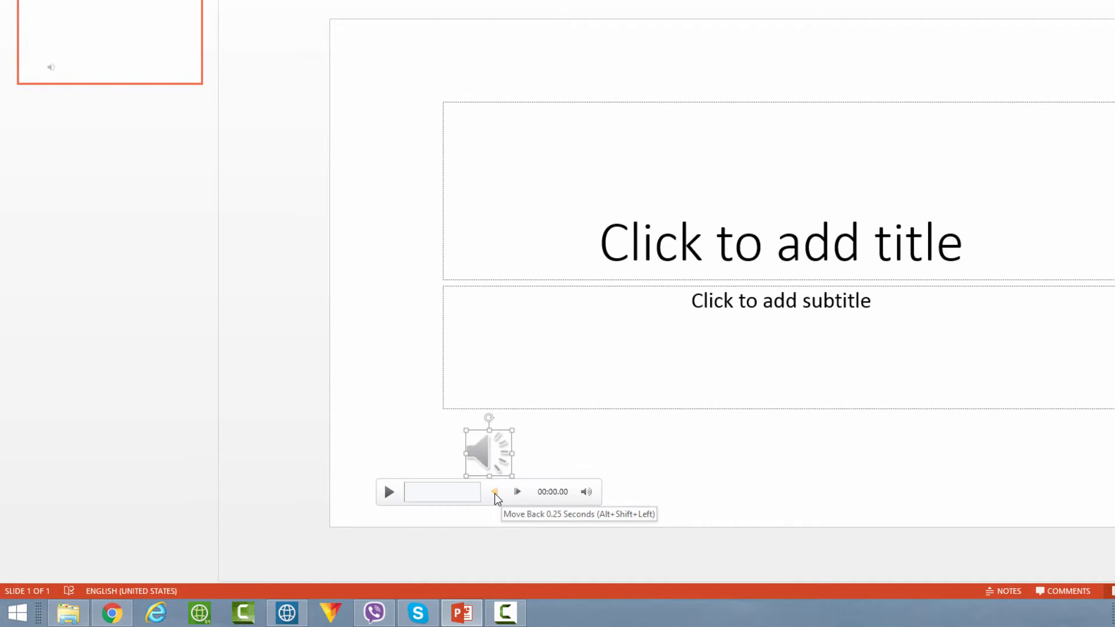
pyautogui.moveTo(517, 496)
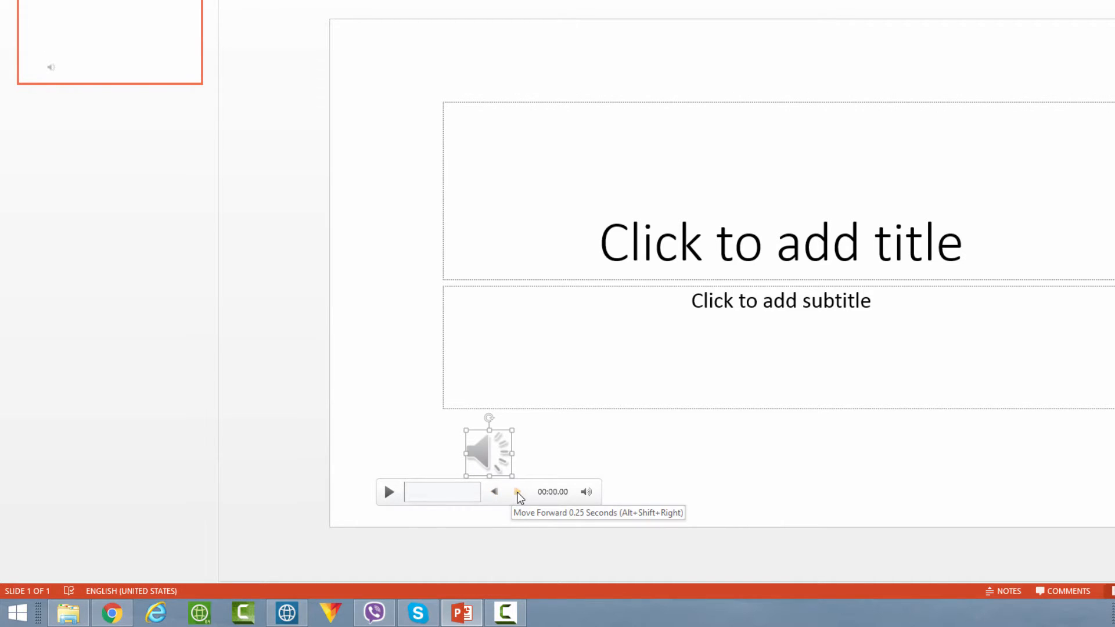
# Skip the clip forward 0.25 seconds and pause the preview.
pyautogui.click(517, 491)
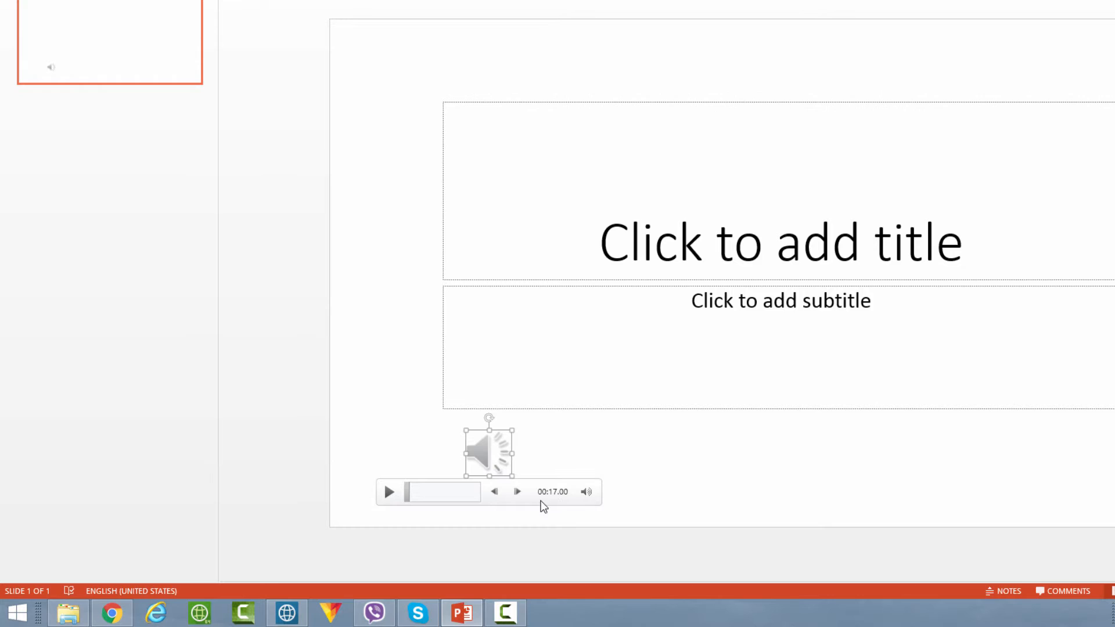
pyautogui.click(494, 491)
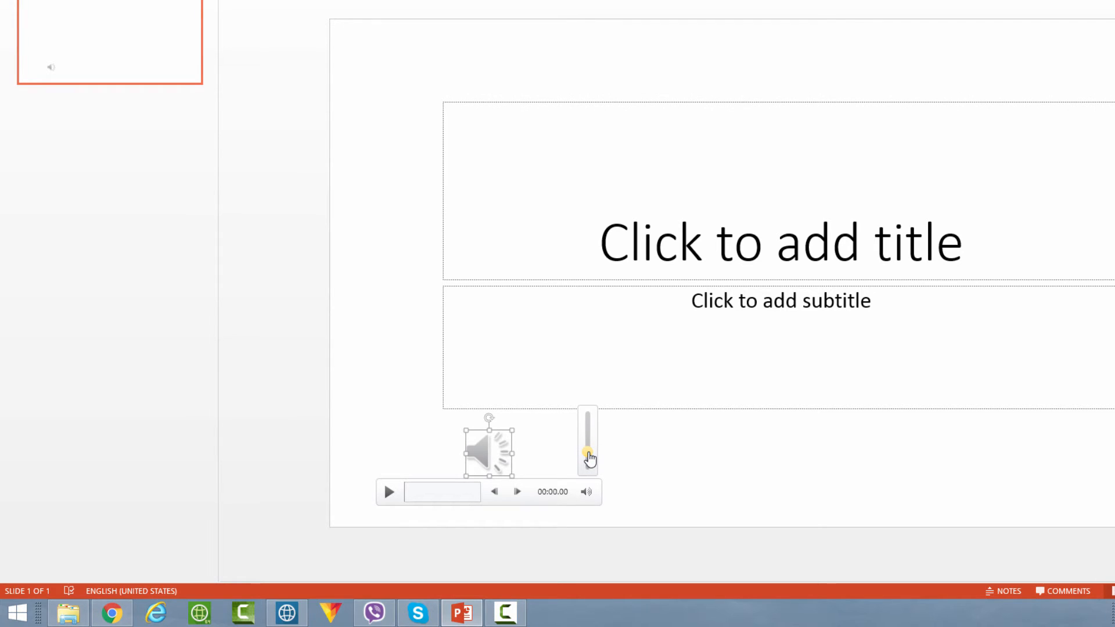
# Set the audio clip's playback level with the player's volume control.
pyautogui.click(628, 461)
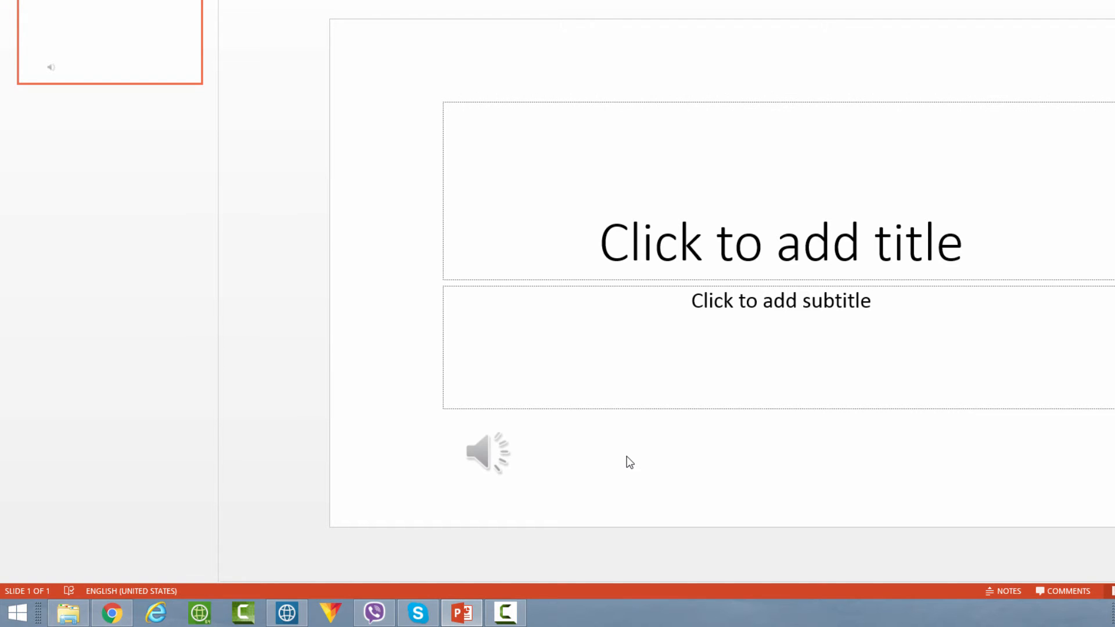
pyautogui.moveTo(490, 516)
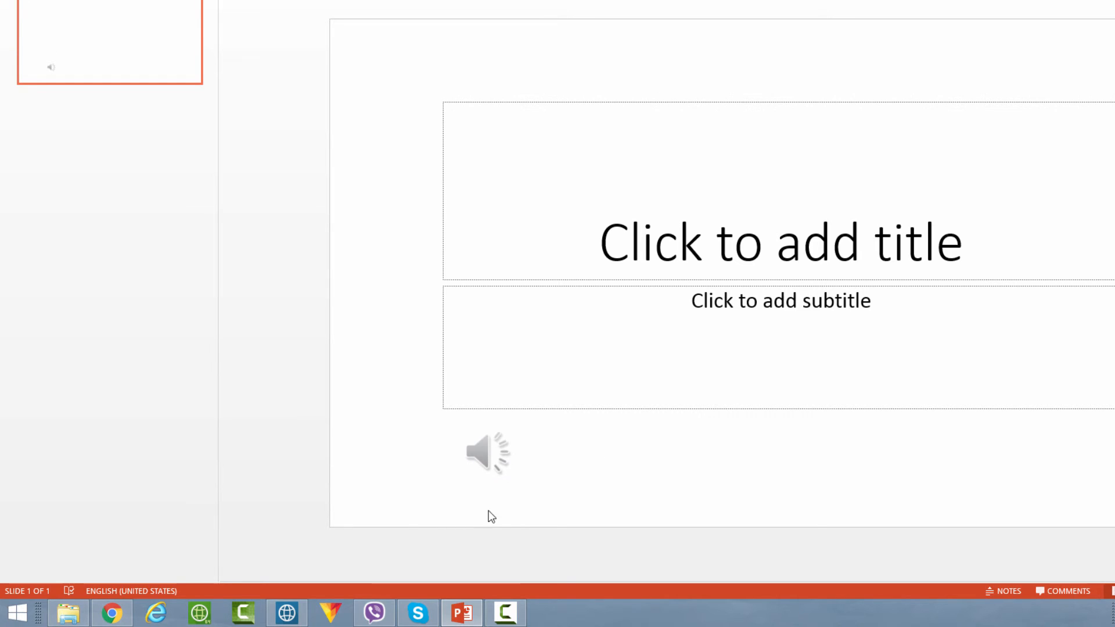
pyautogui.moveTo(634, 471)
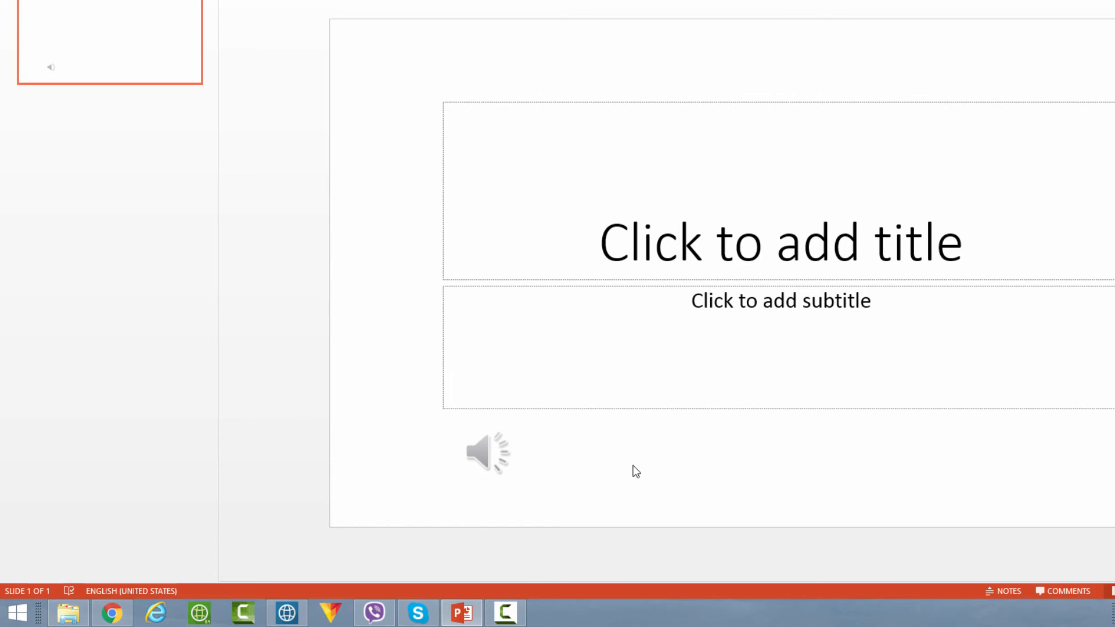
pyautogui.moveTo(592, 469)
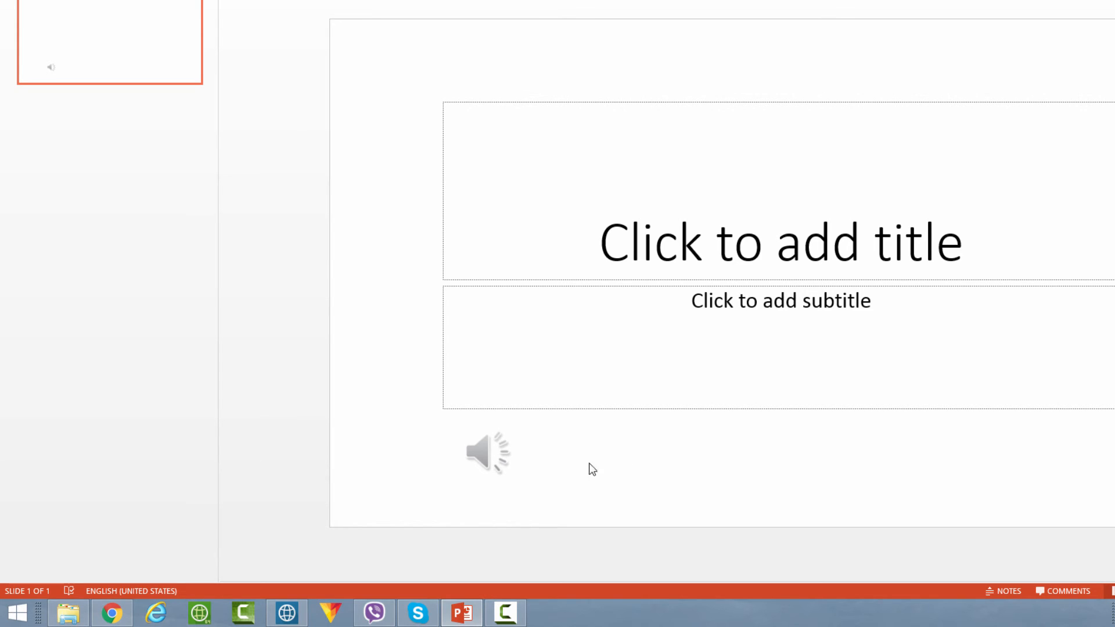
# Select the speaker icon and delete the audio clip.
pyautogui.click(488, 453)
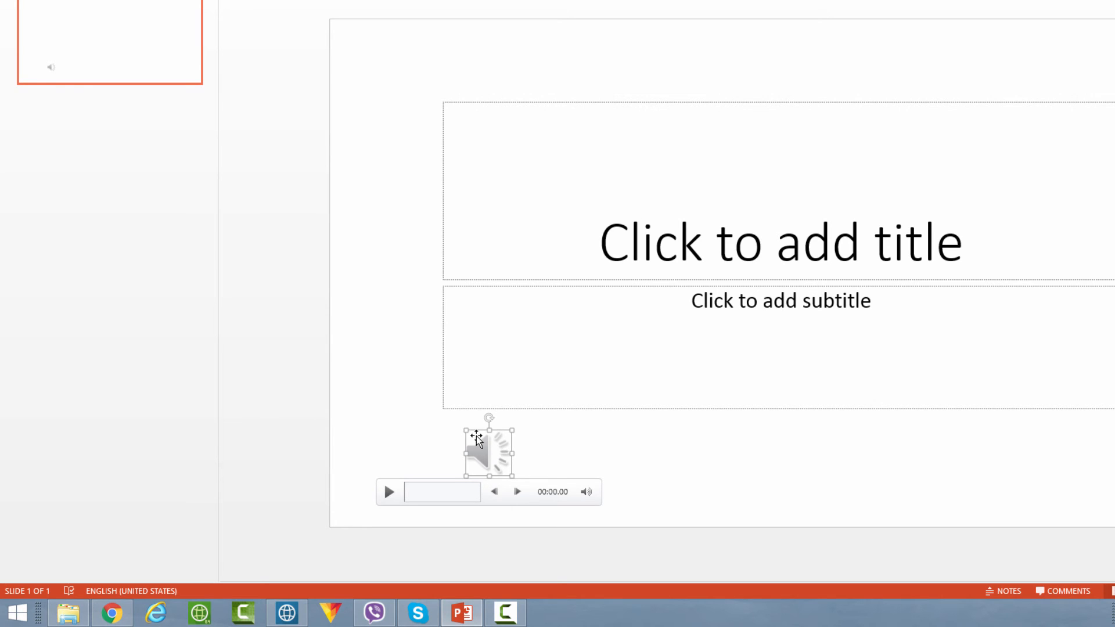
pyautogui.moveTo(585, 463)
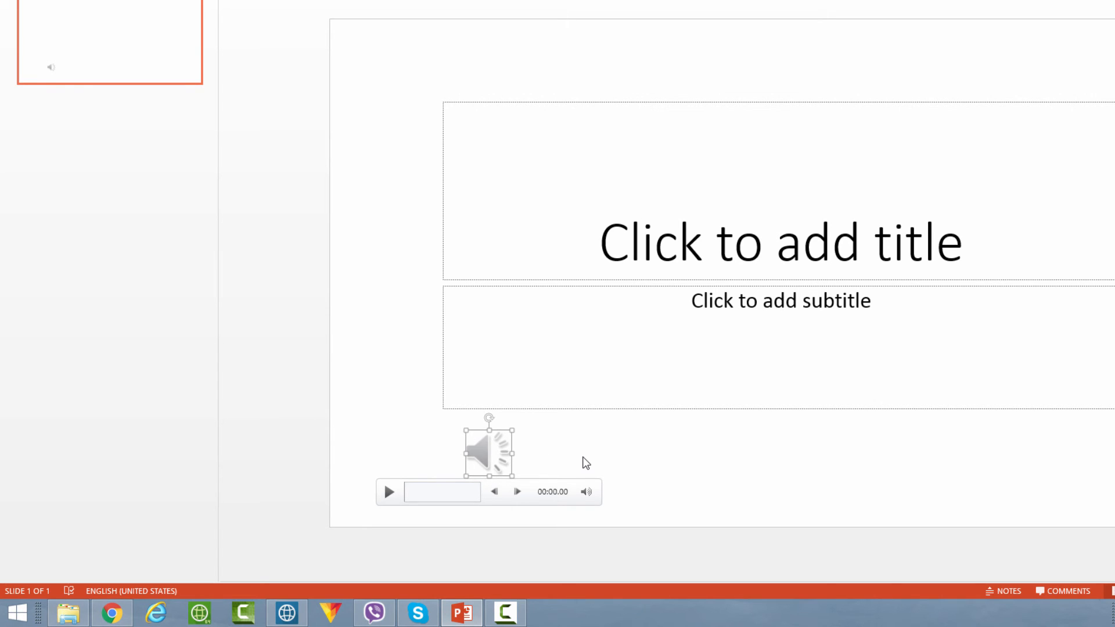
pyautogui.press('delete')
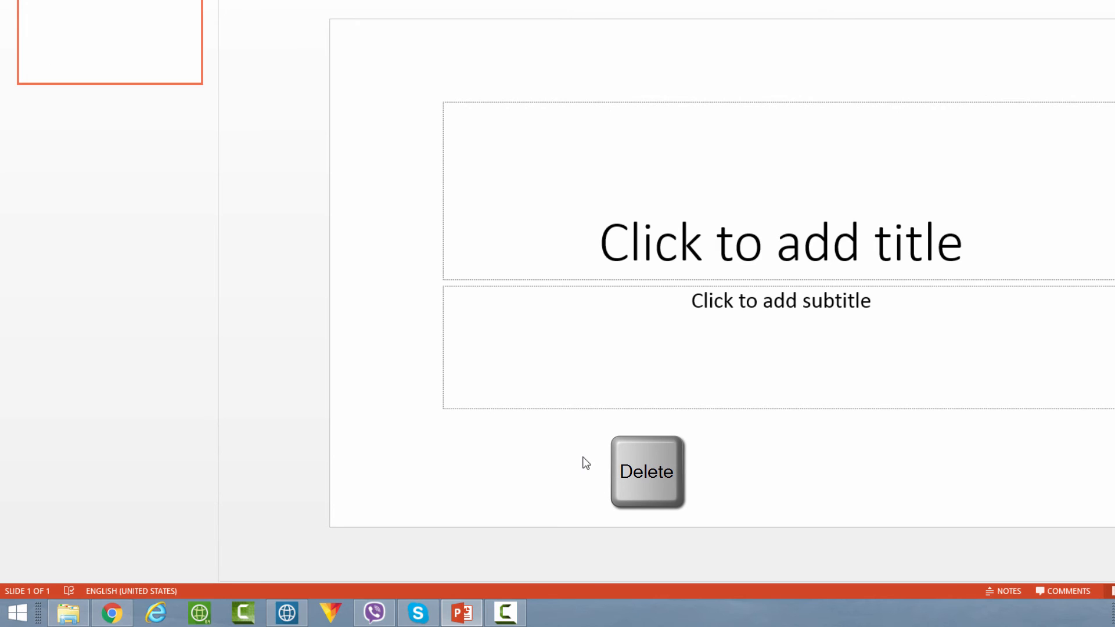